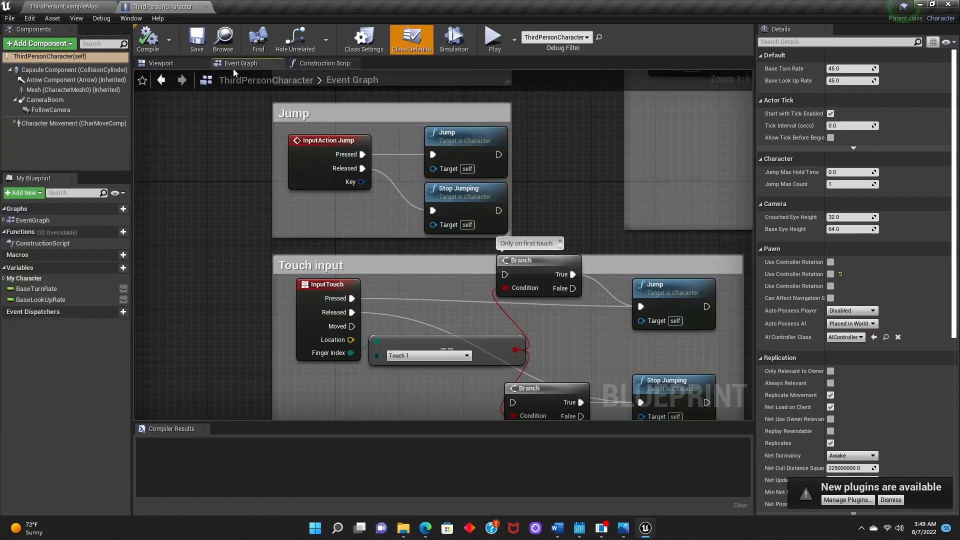
Step: Scroll the Event Graph to empty space for the new key 3 event
scroll(down, 3)
text(3)
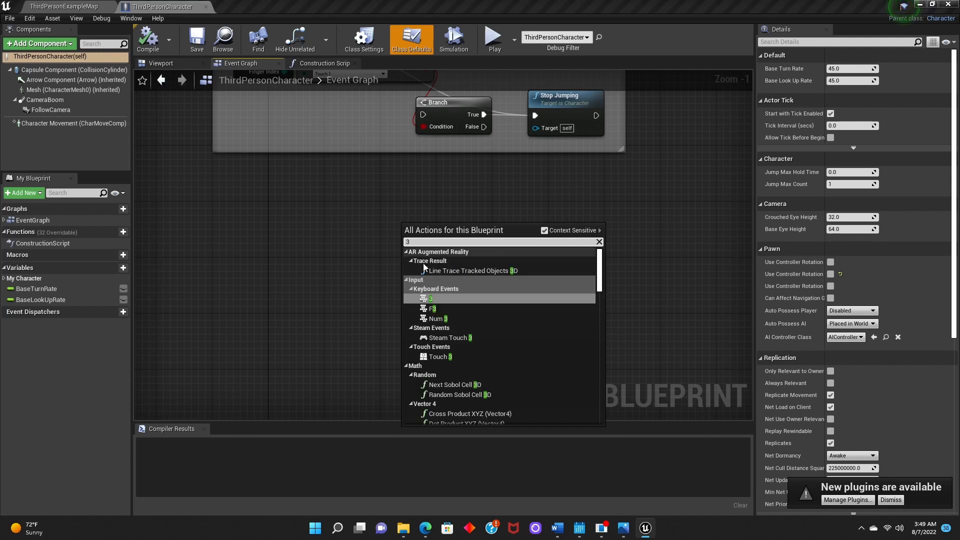
Step: Add a key 3 event whose Pressed output drives a Set Global Time Dilation node
click(430, 298)
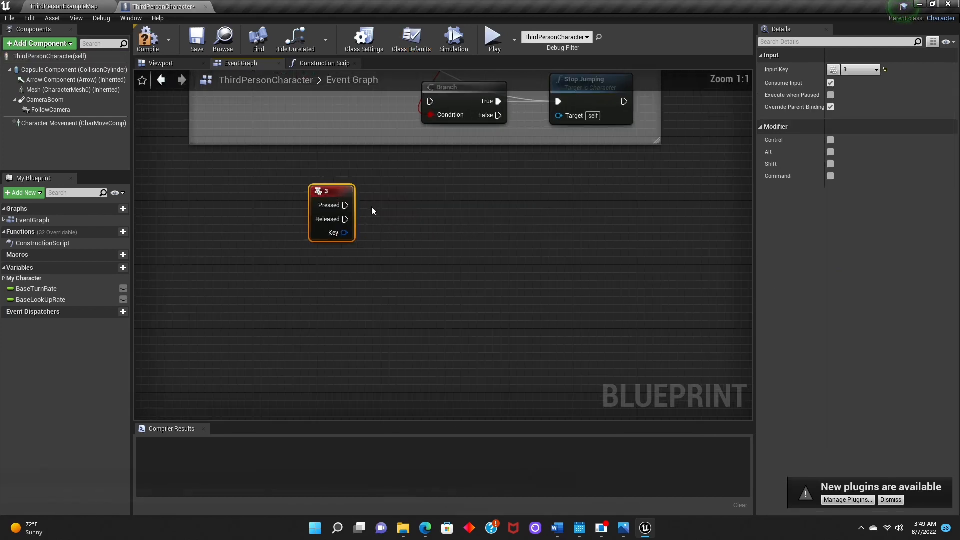
drag(347, 205, 401, 205)
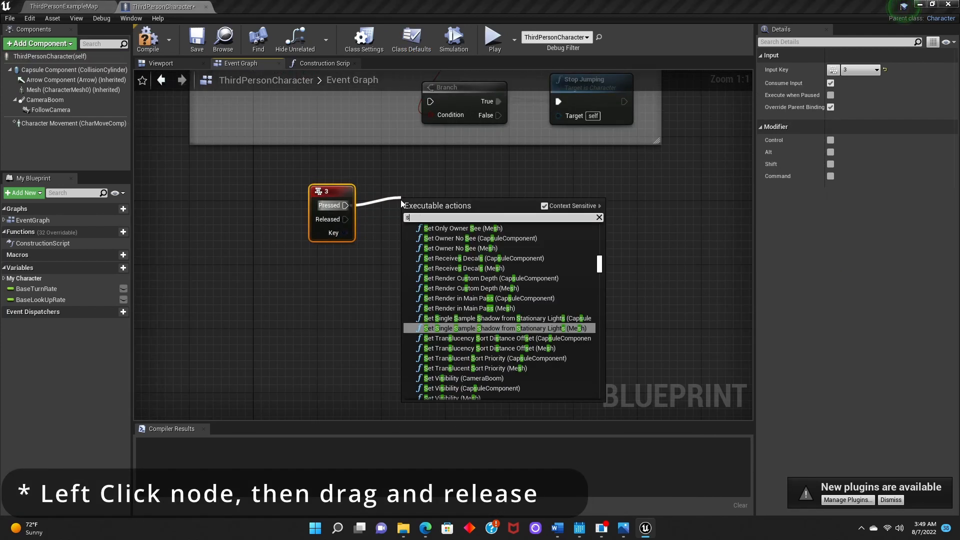
text(et glob)
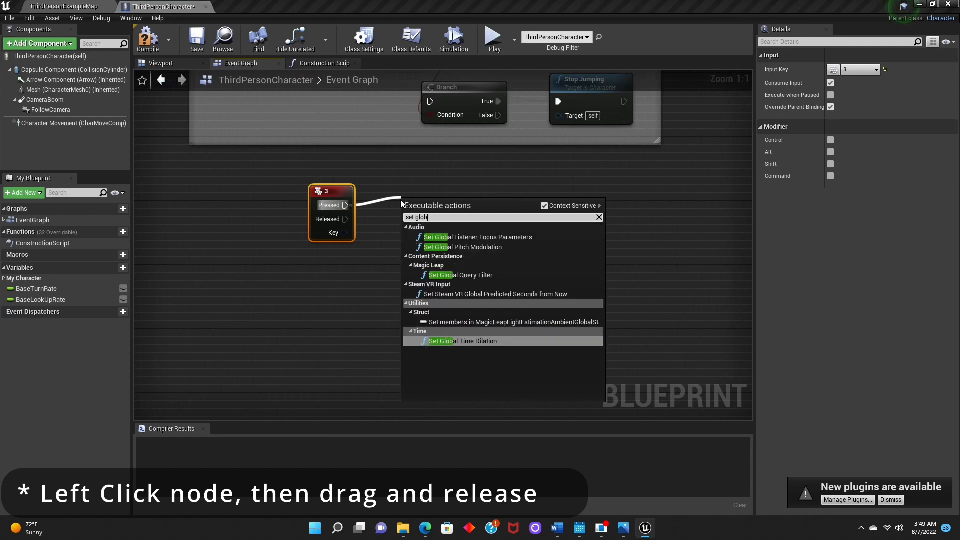
click(462, 341)
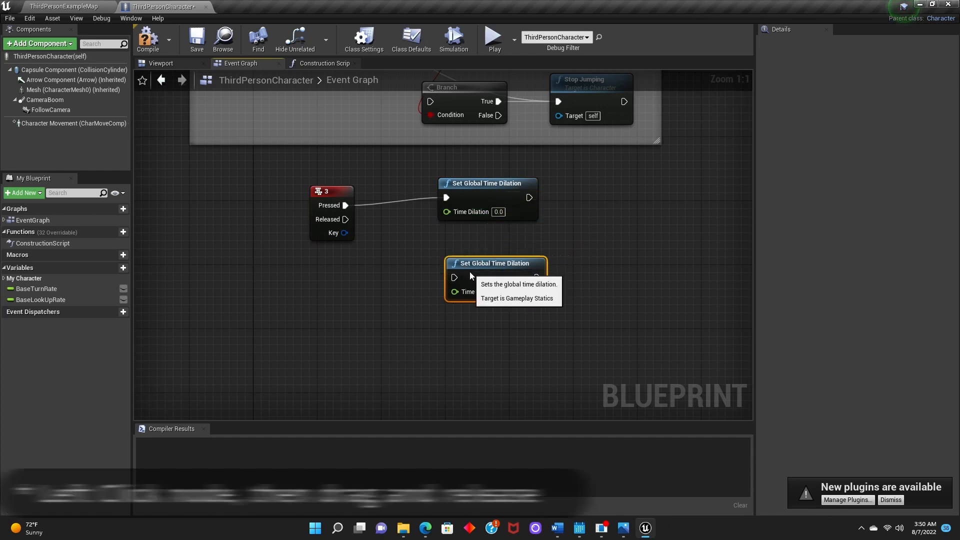
Step: Wire Released to the second node, set pressed dilation 0.05, compile and play-test the map
drag(346, 219, 447, 277)
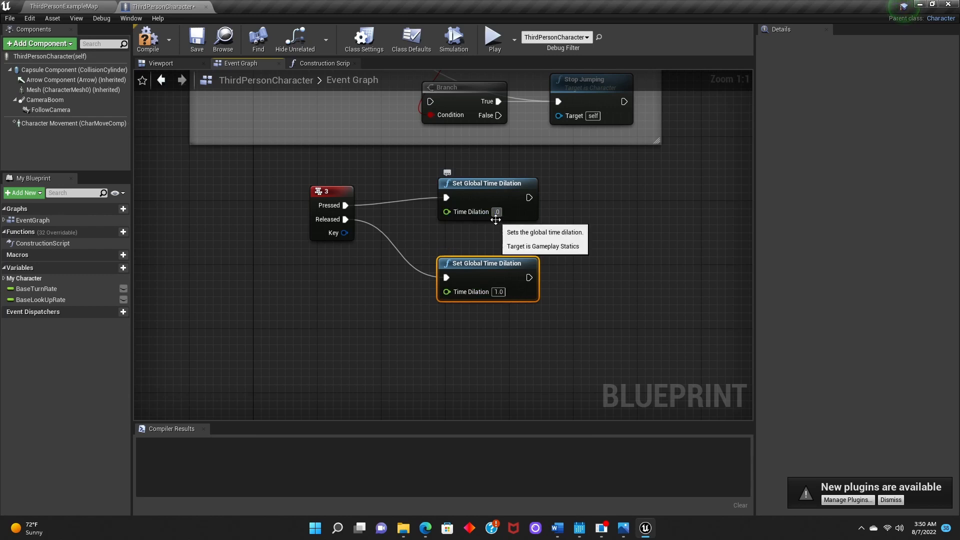
text(0.05)
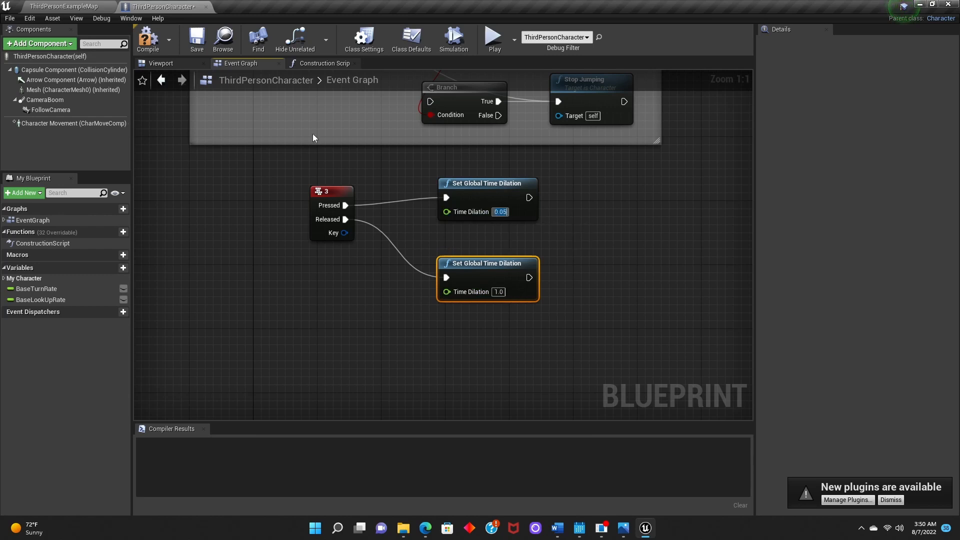
click(148, 39)
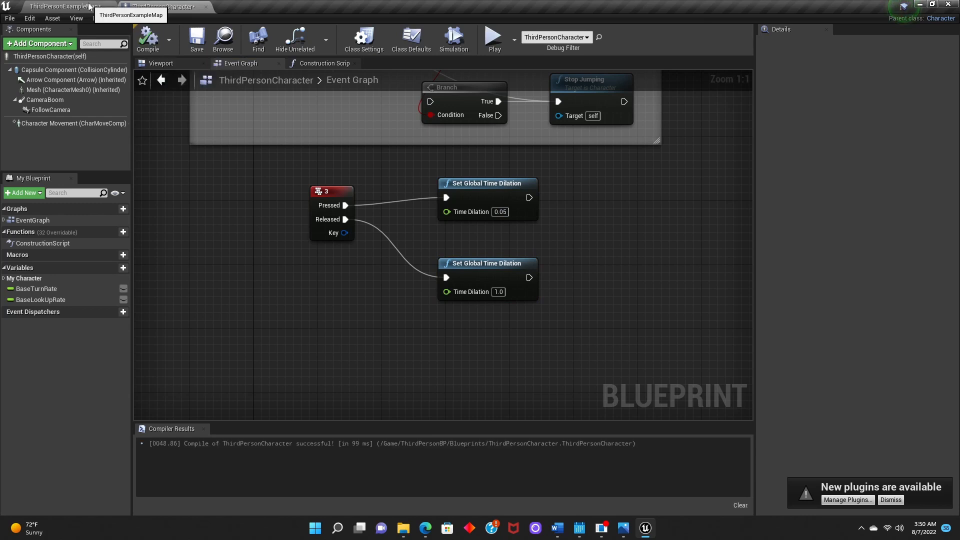
click(50, 5)
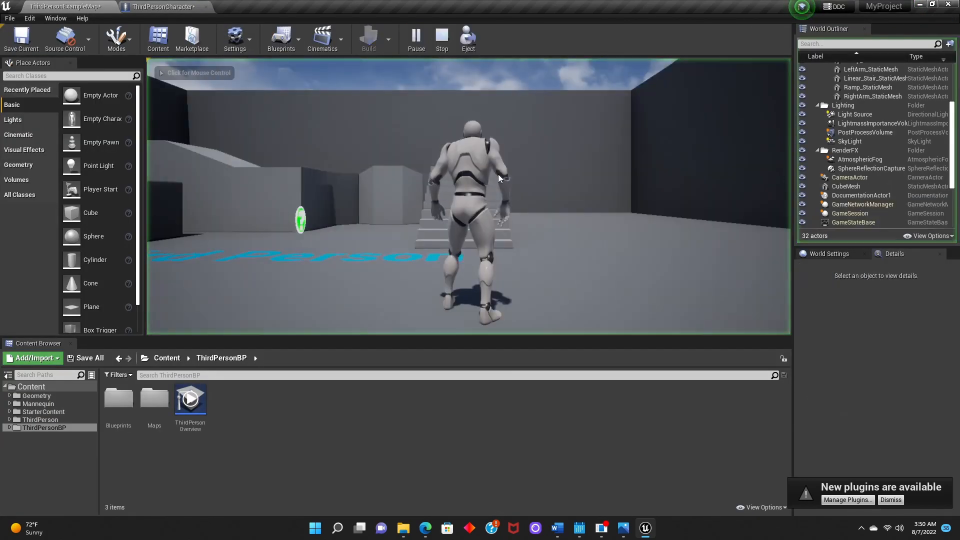